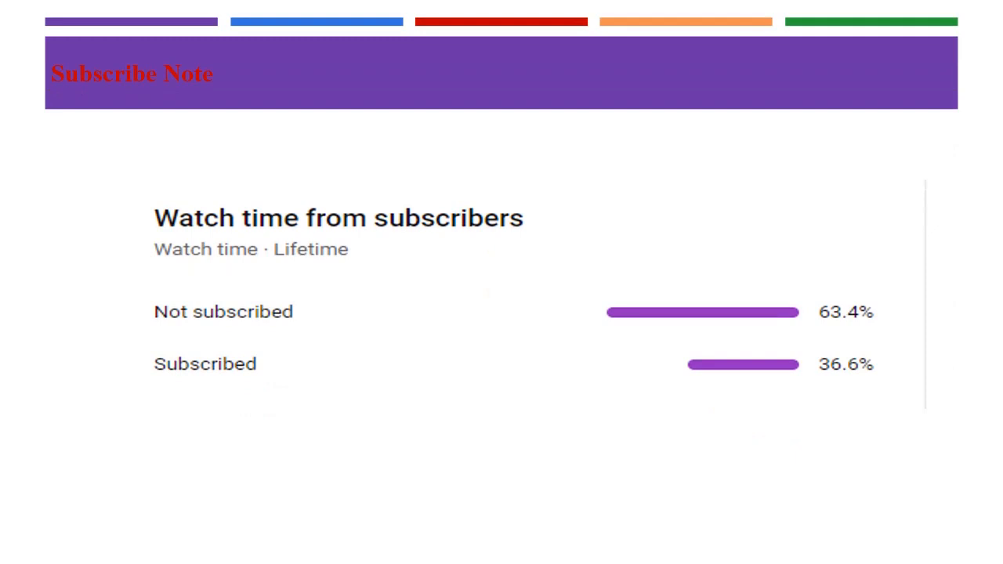
- Bring up the Dev Studio home dashboard for the Theme Cosmos application
scroll(down, 3)
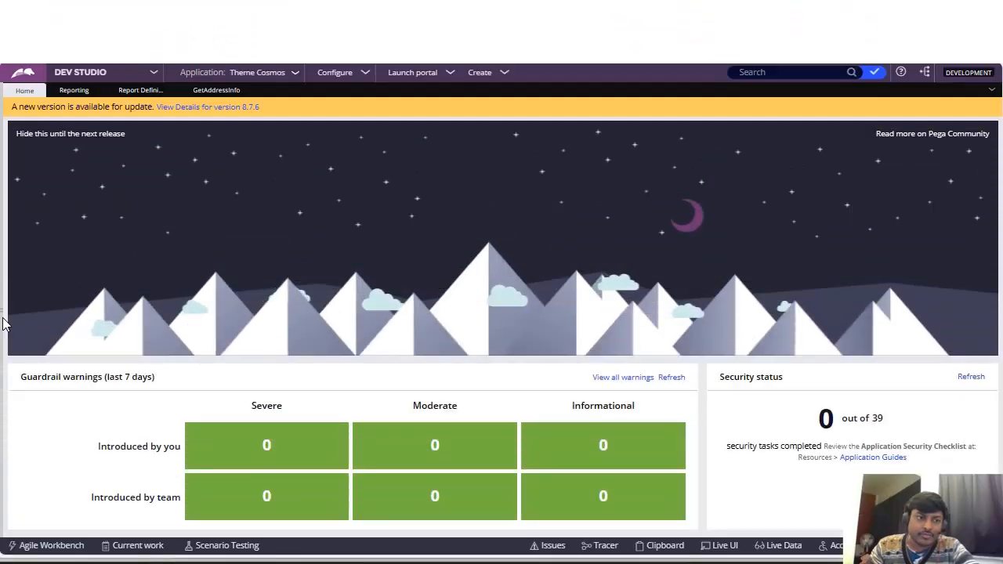
- List all Report definition instances from the Records explorer
click(22, 264)
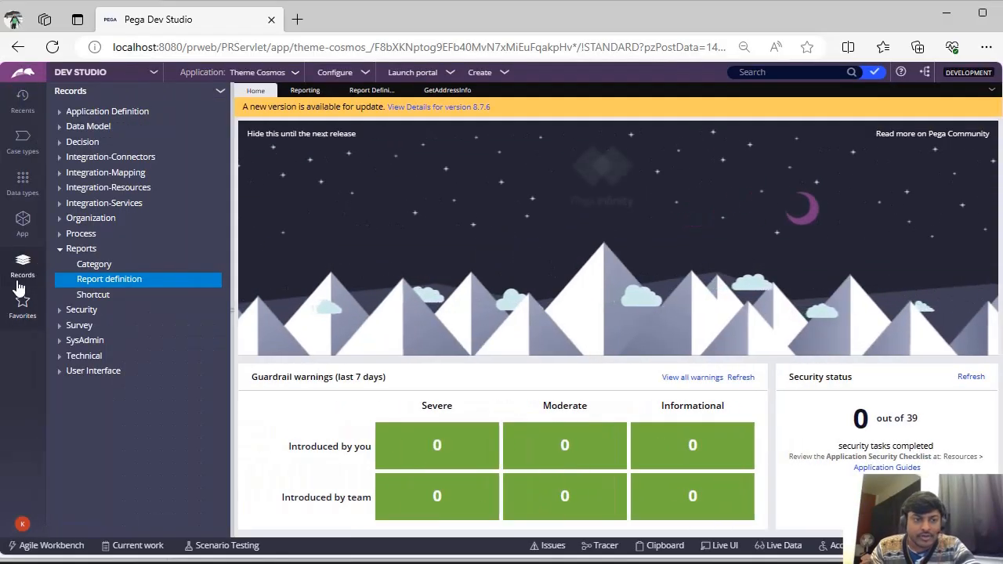
mouse_move(110, 280)
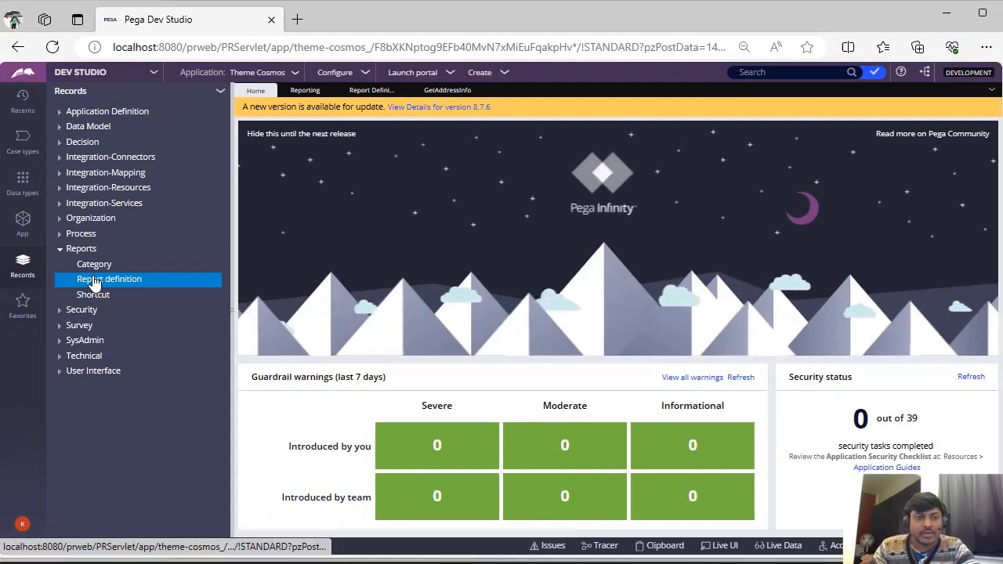
click(109, 279)
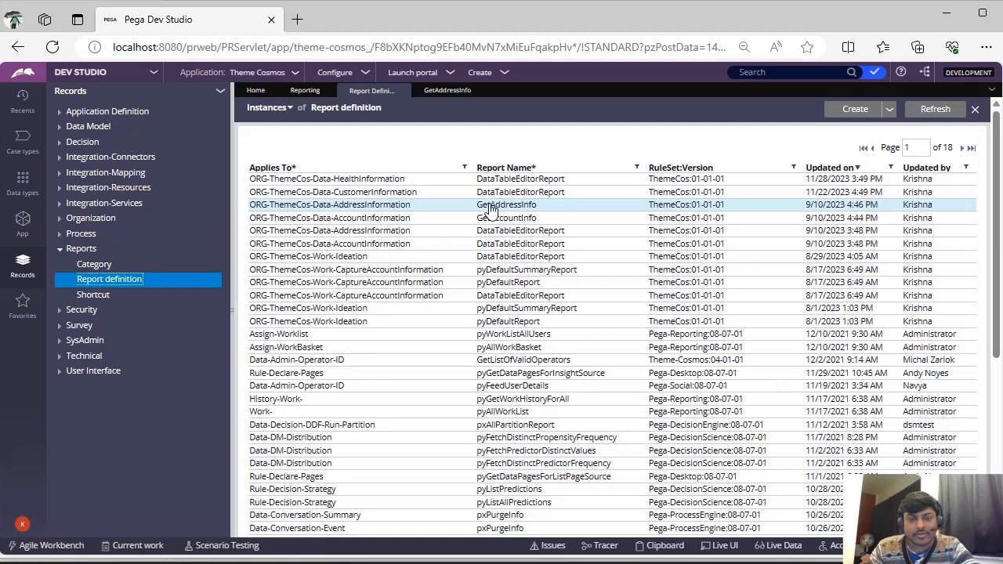
- Review GetAddressInfo's data access limits: 500 rows, 30 seconds, 10000 export rows
double_click(508, 204)
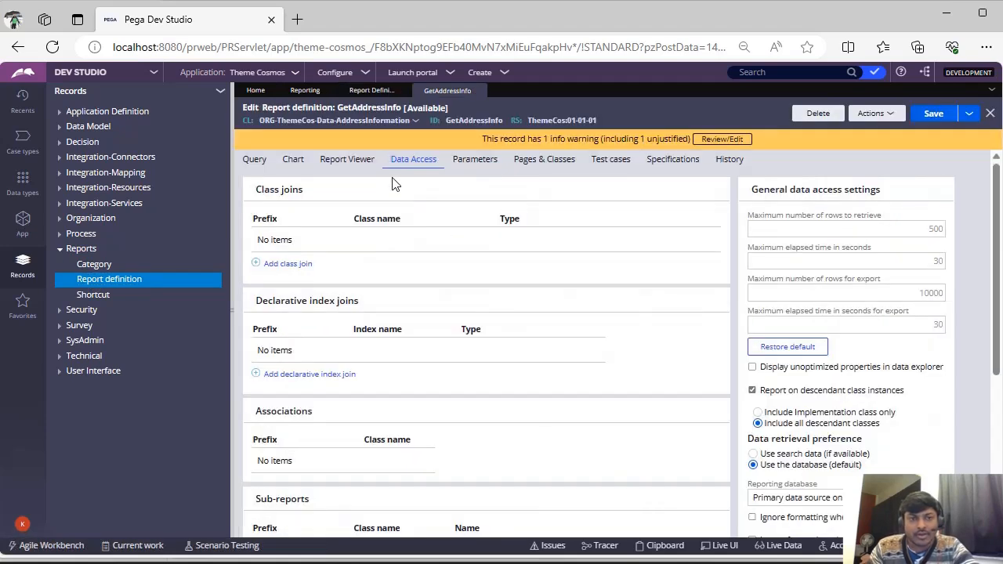
mouse_move(439, 191)
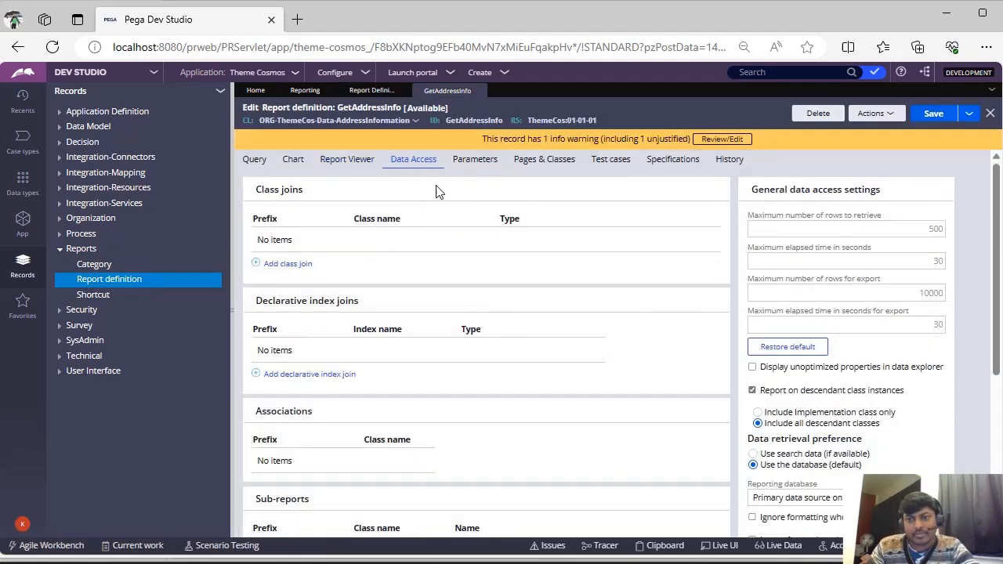
mouse_move(854, 205)
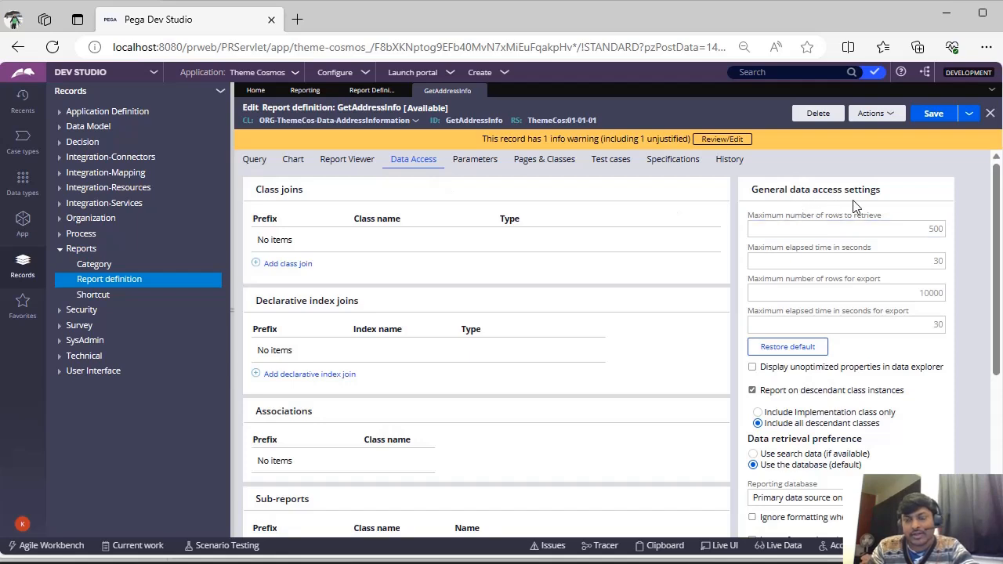
click(846, 229)
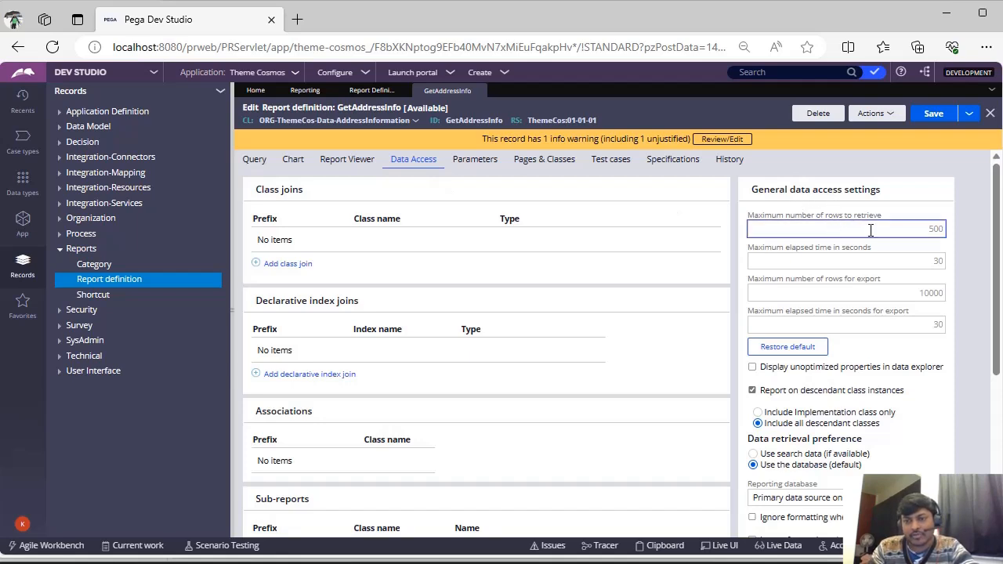
click(847, 260)
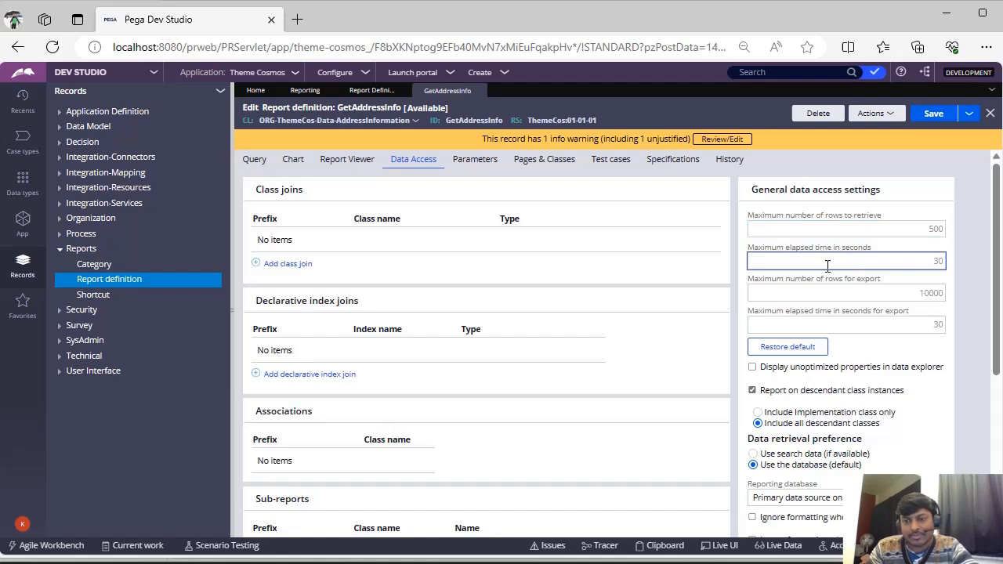
click(846, 293)
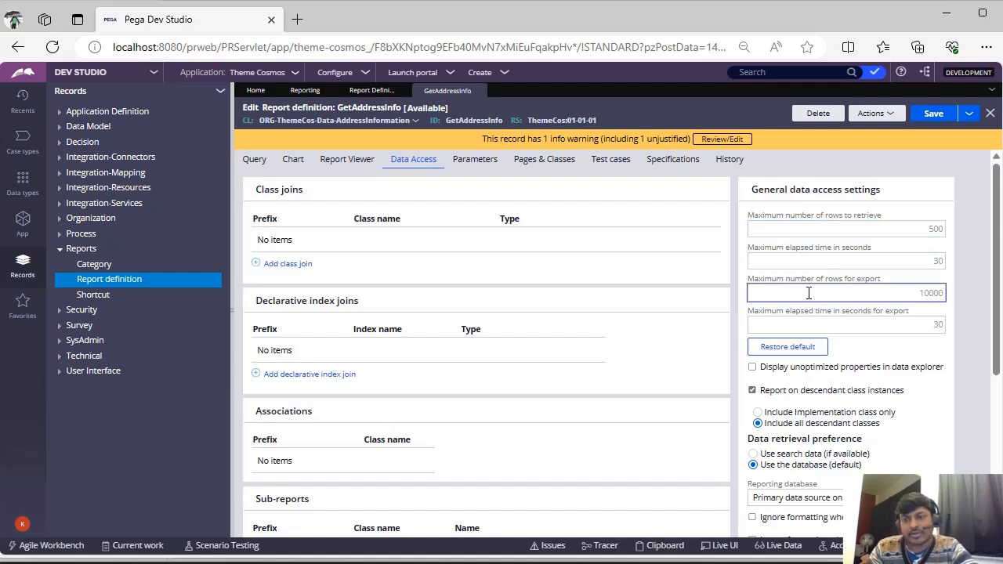
click(846, 325)
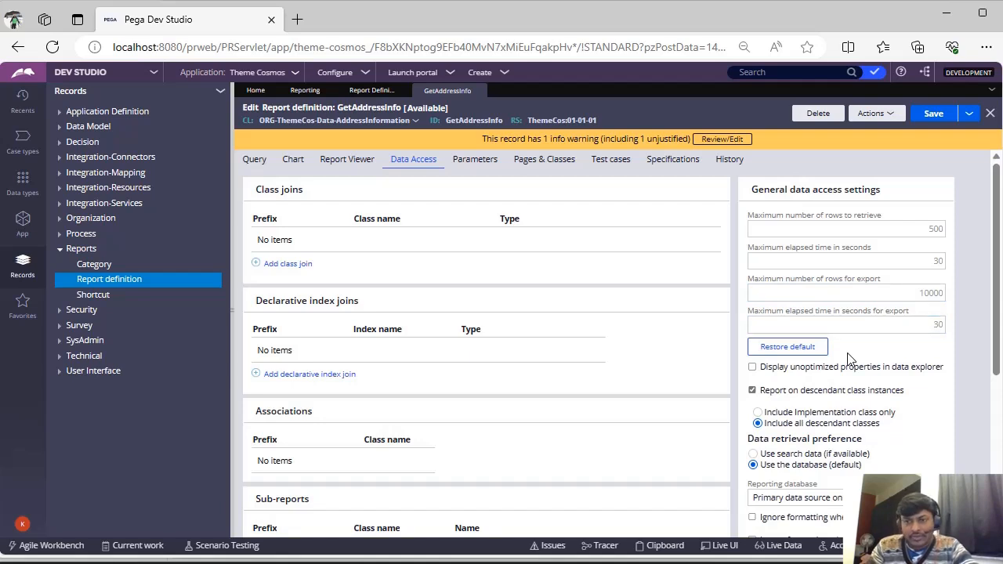
- Recheck the elapsed time and export rows limits, then head to the Configure menu
click(846, 260)
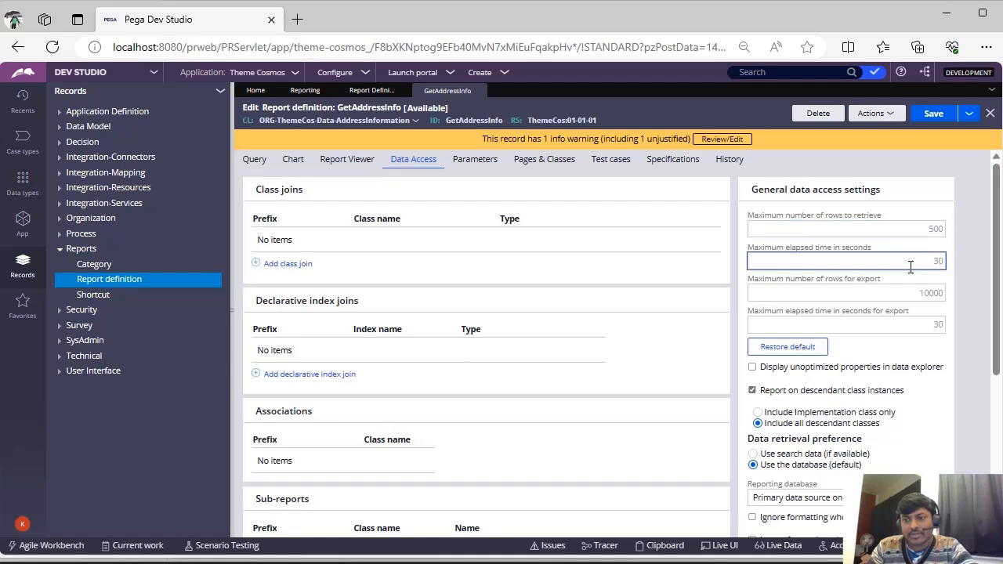
click(847, 294)
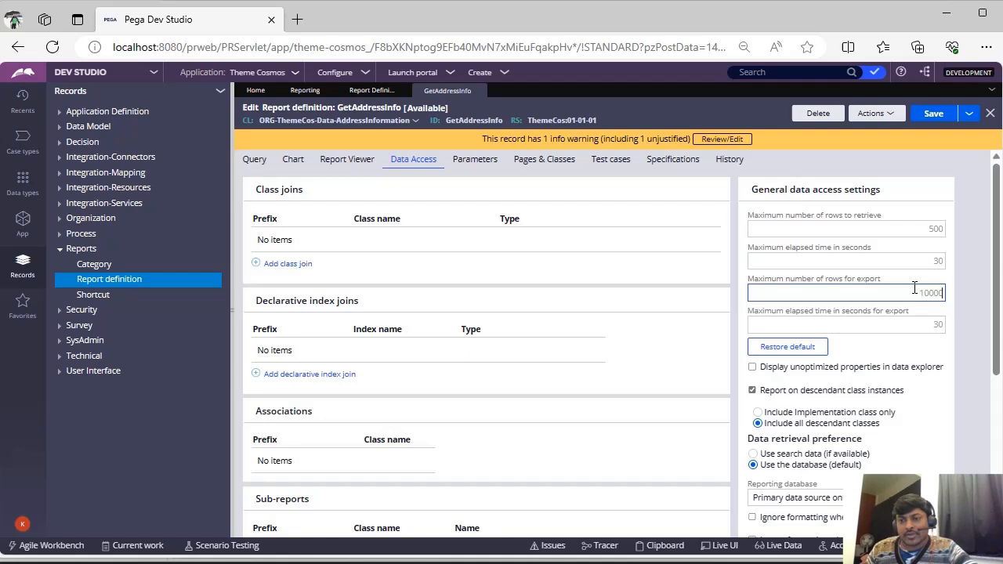
mouse_move(611, 160)
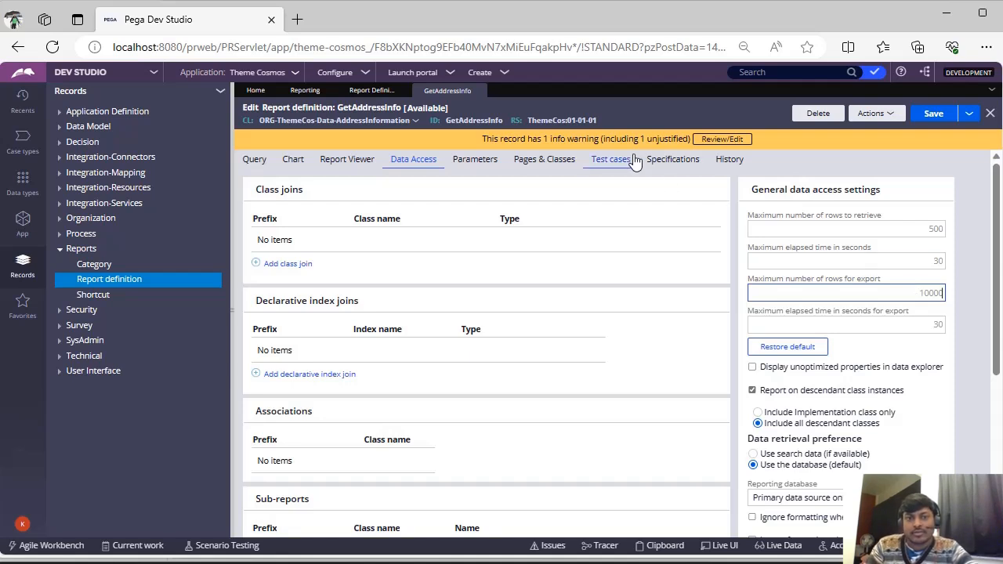
click(335, 72)
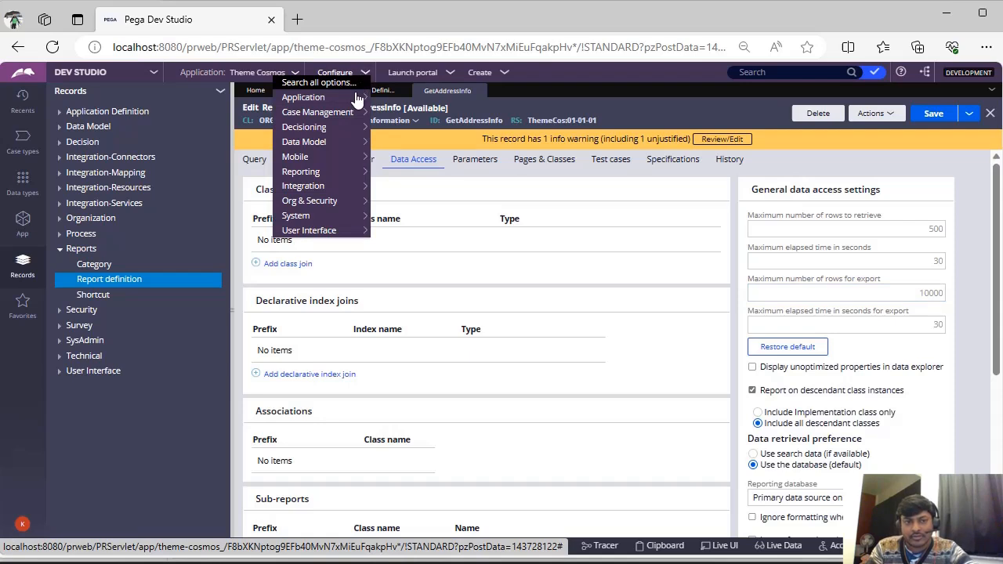
mouse_move(301, 171)
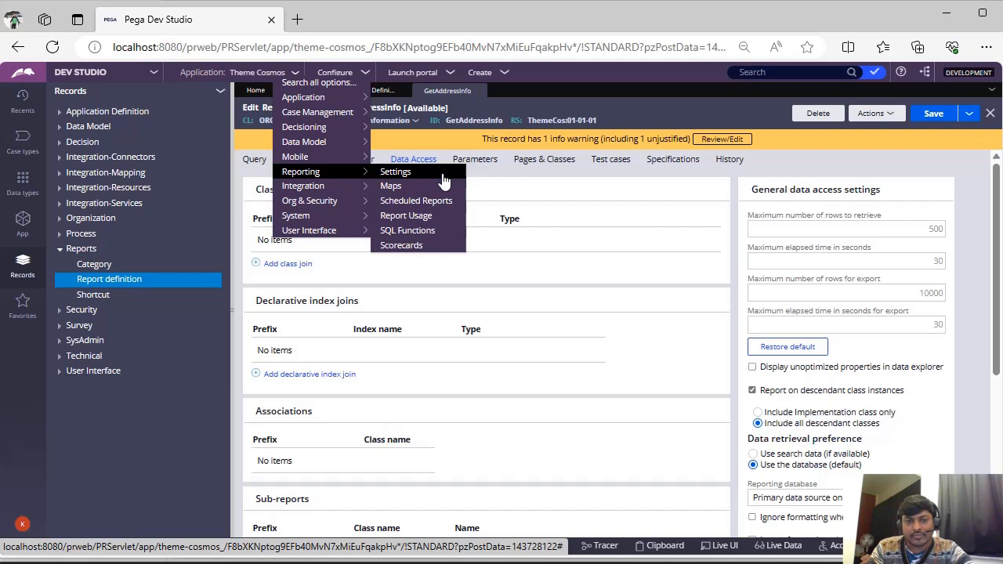
- Show the Reporting Settings resource limits: 500 rows, 30 seconds, 10000 export rows
click(395, 171)
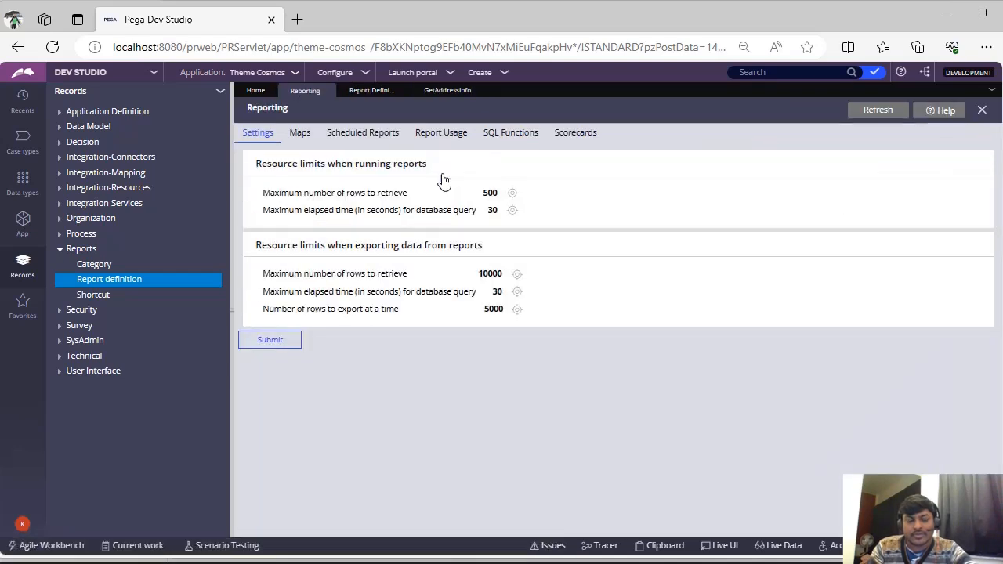
mouse_move(451, 189)
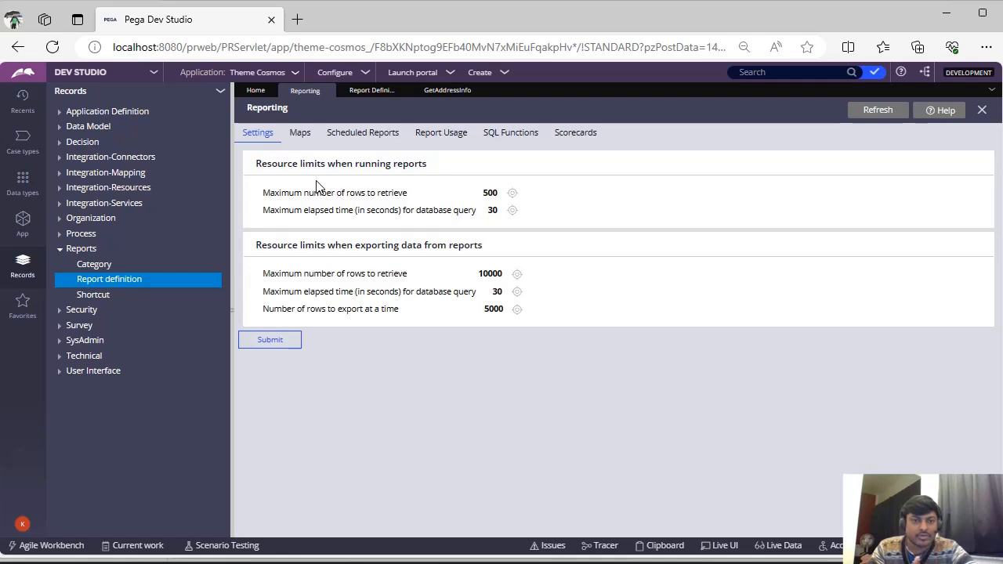
mouse_move(298, 269)
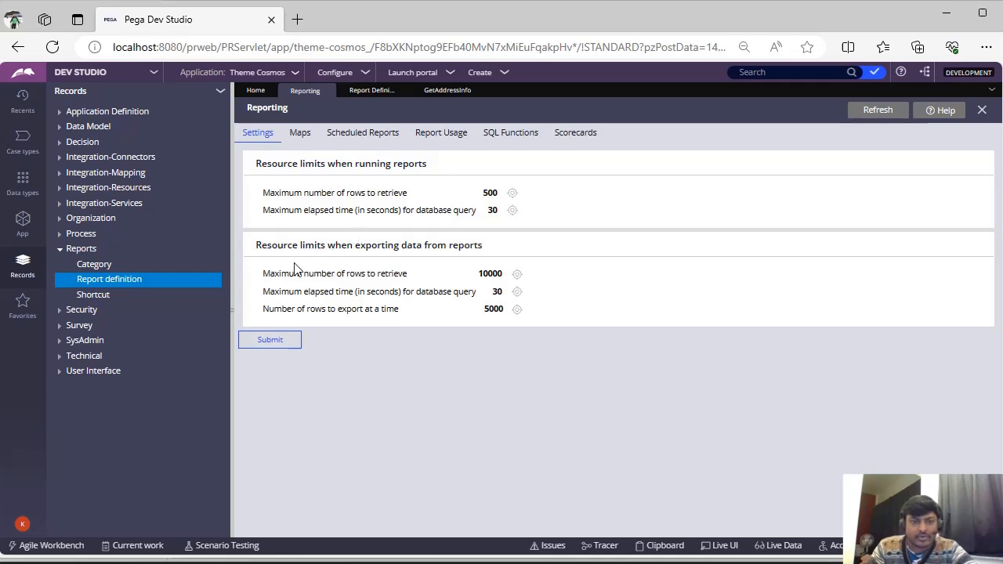
mouse_move(478, 264)
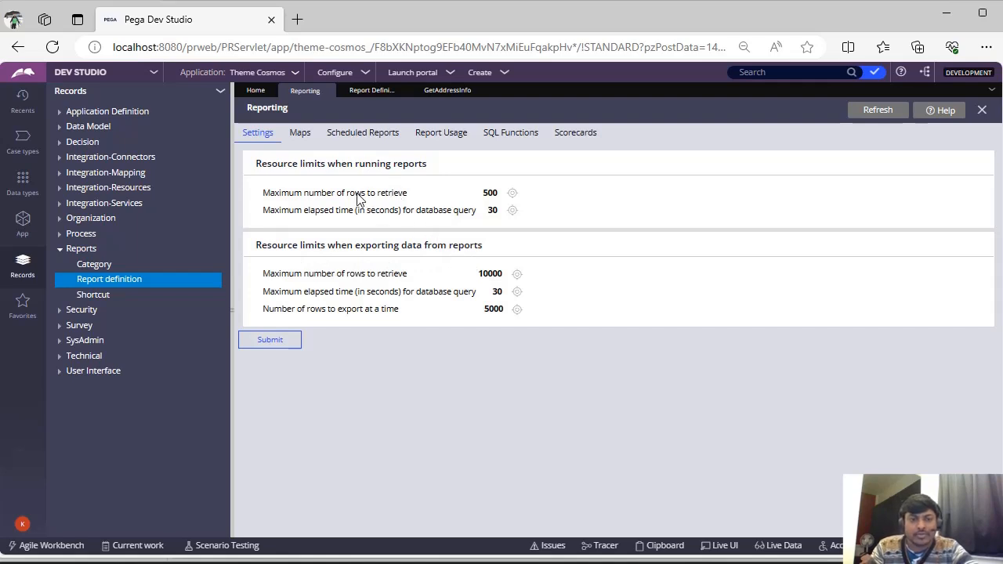
mouse_move(357, 286)
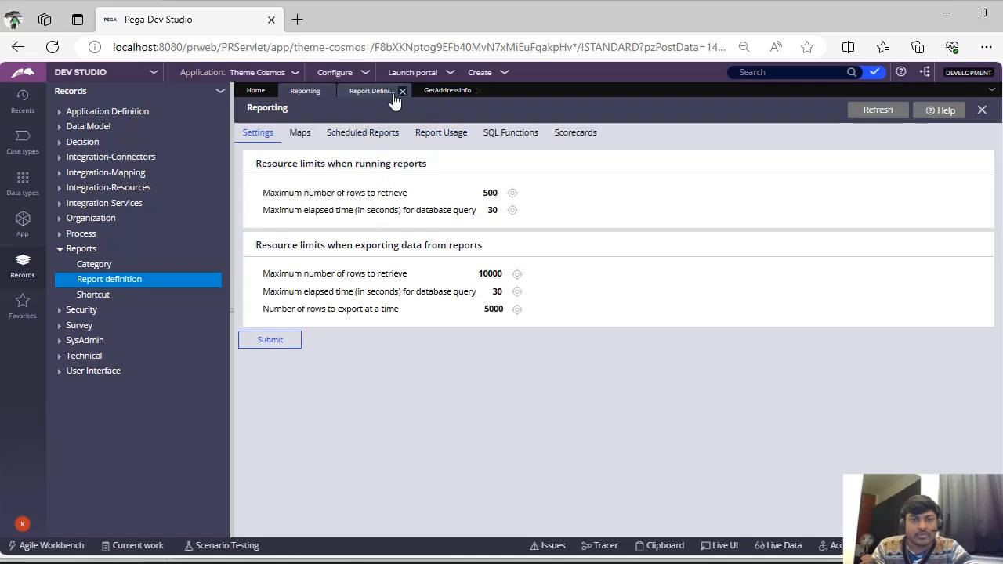
click(448, 89)
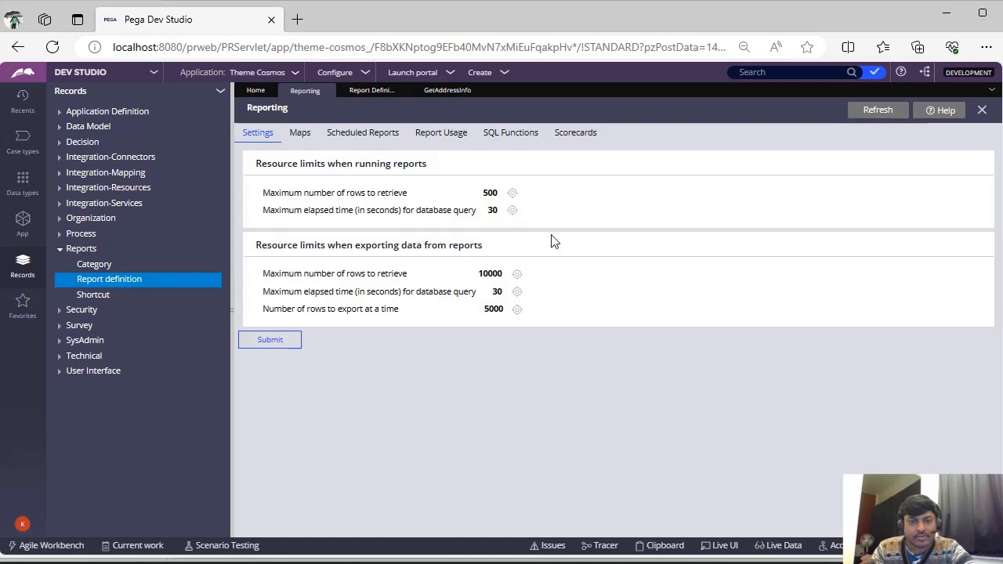
mouse_move(657, 310)
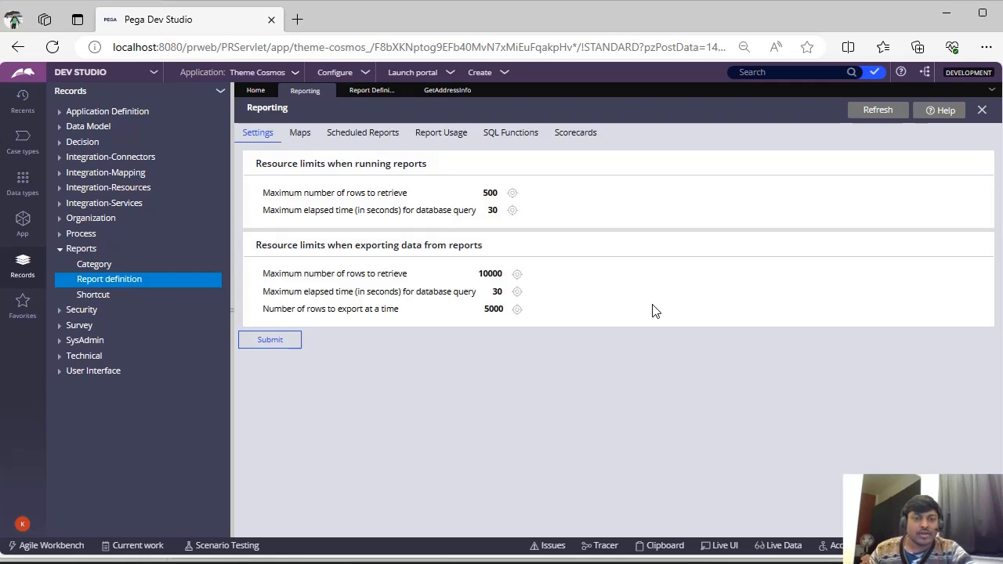
mouse_move(526, 320)
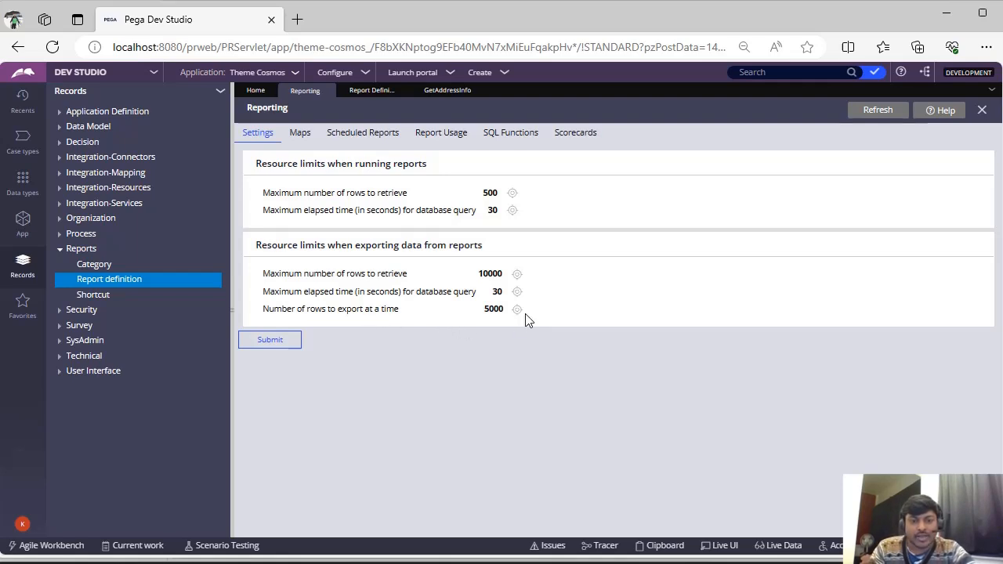
mouse_move(548, 381)
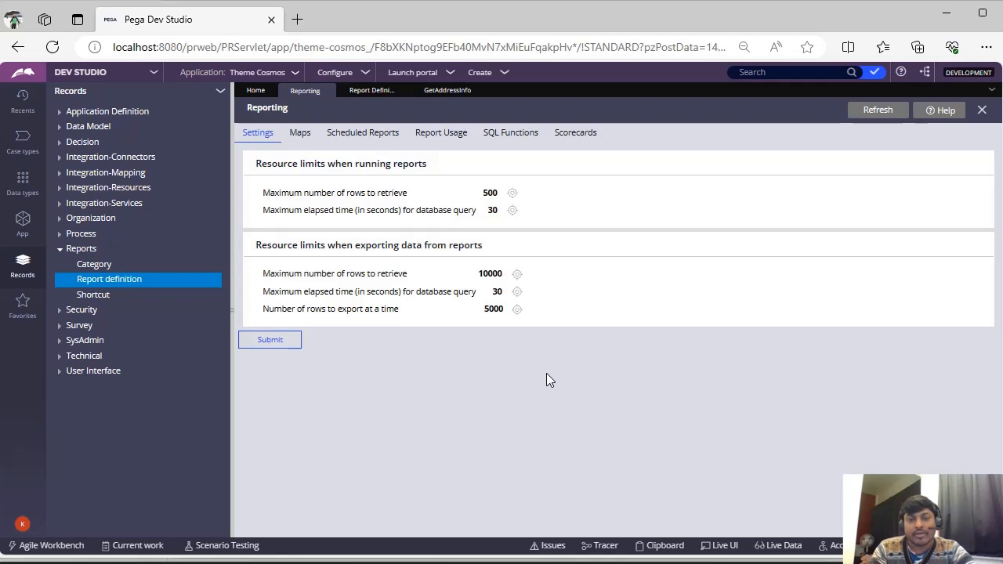
mouse_move(508, 204)
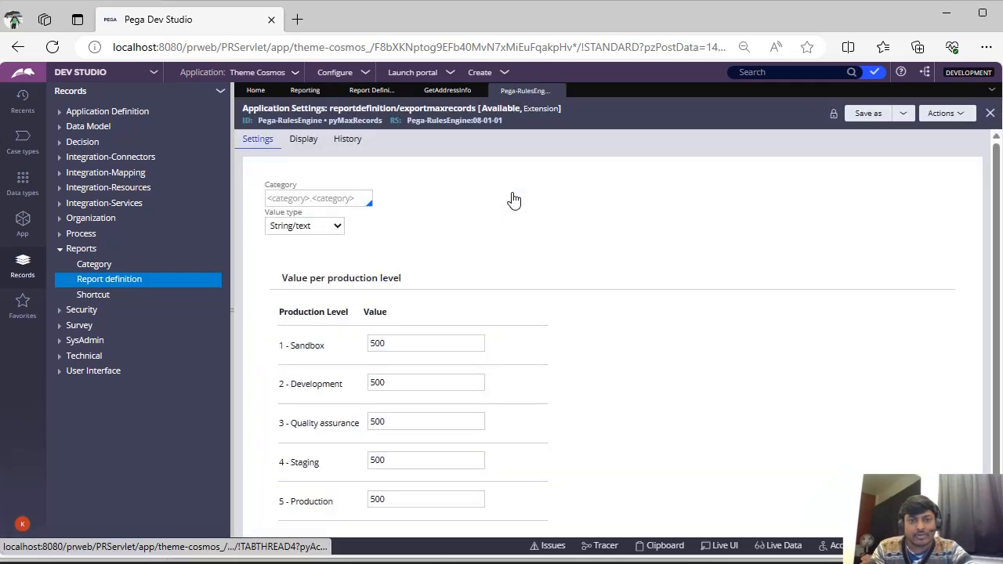
mouse_move(377, 138)
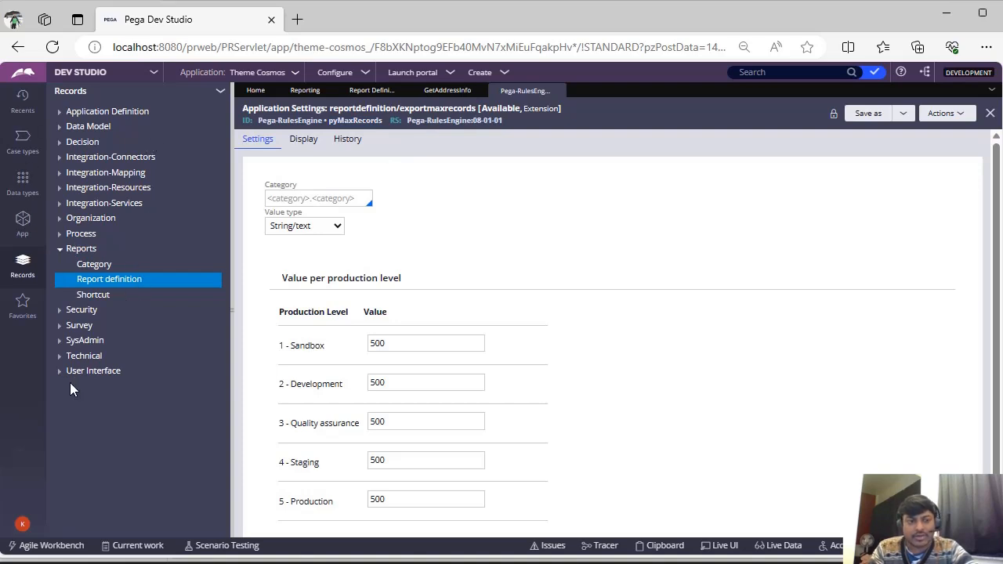
- Expand the SysAdmin record category, then return to the reporting settings
click(60, 340)
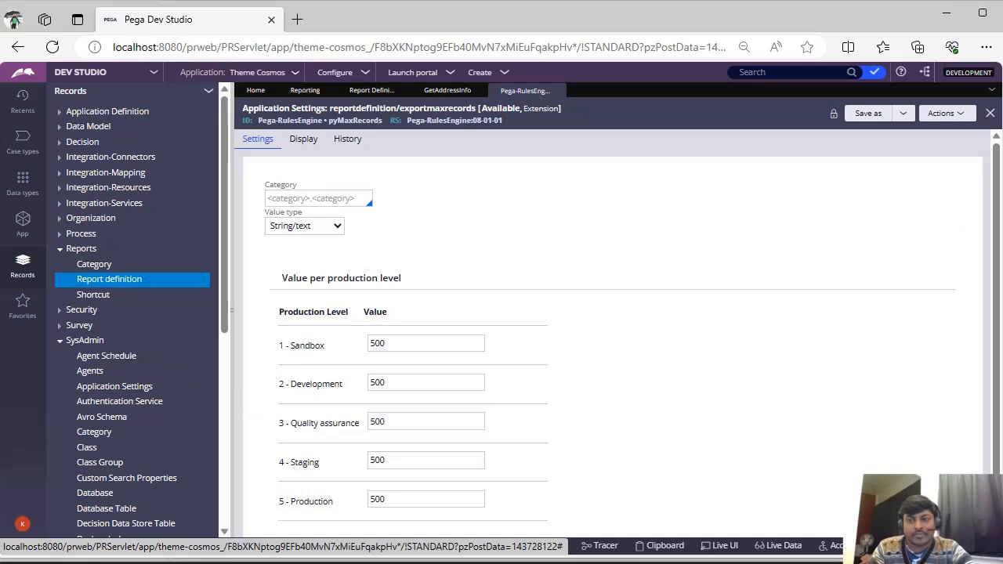
scroll(down, 3)
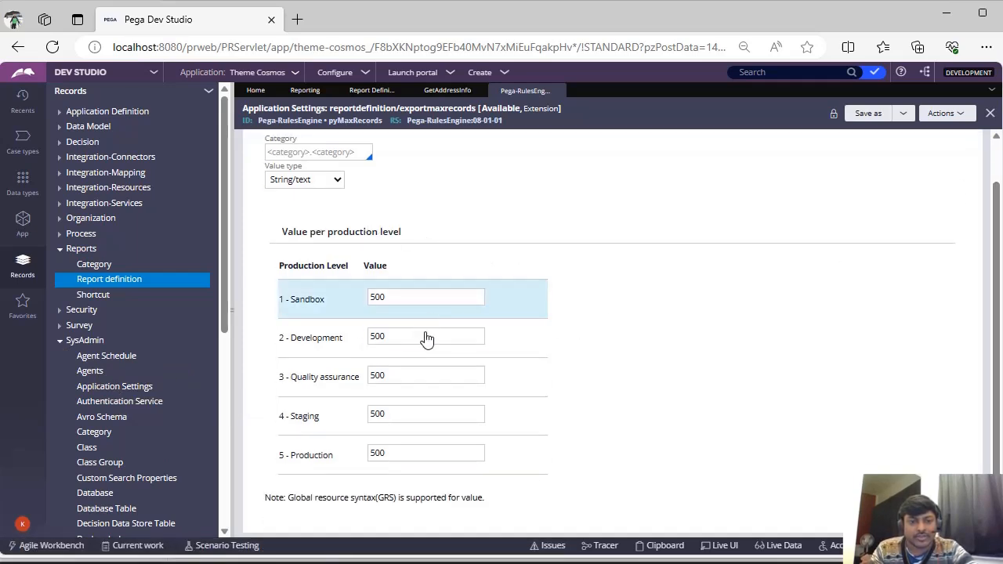
mouse_move(427, 430)
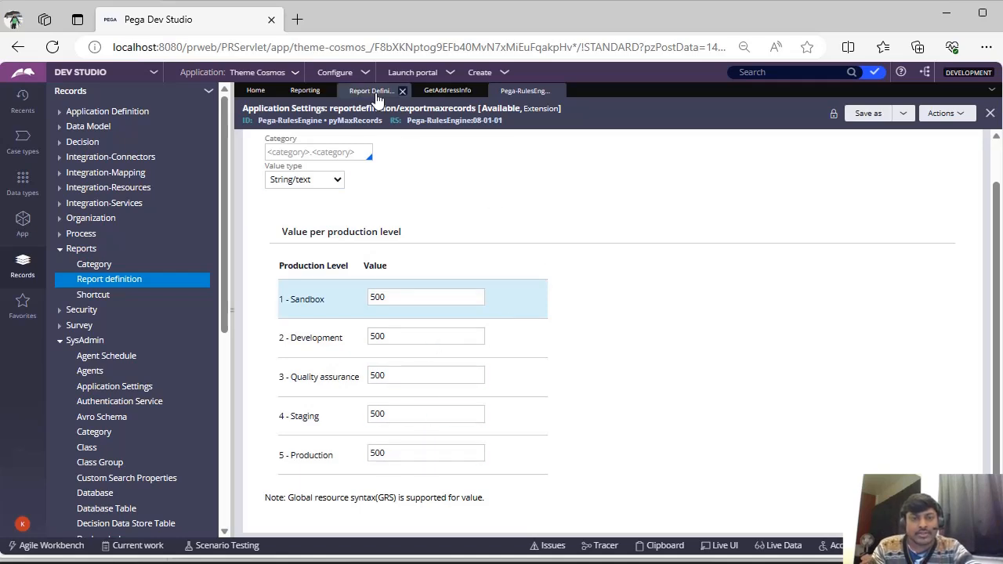
click(304, 90)
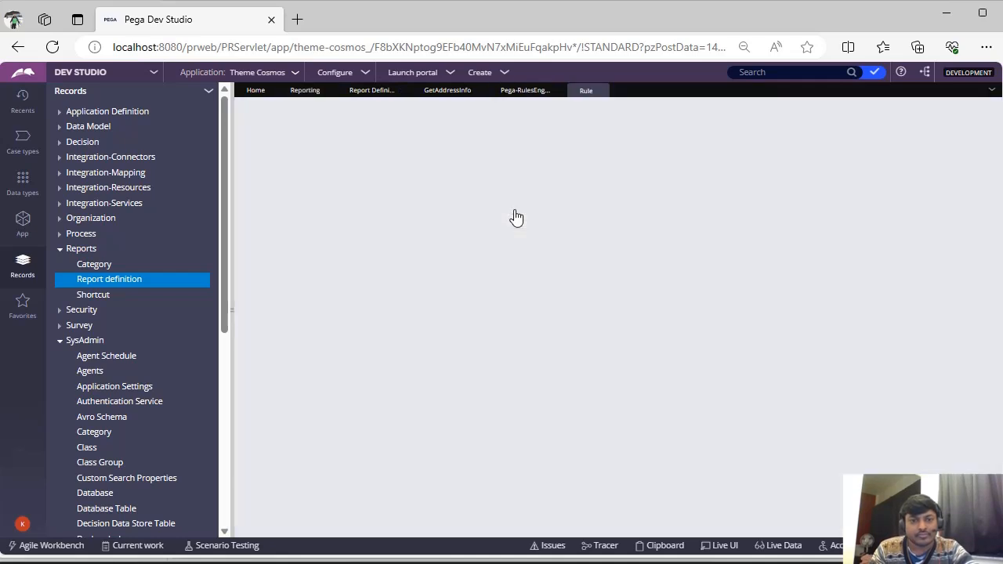
- Open the pyQueryTimeoutInterval setting, 30 seconds at every production level
click(604, 89)
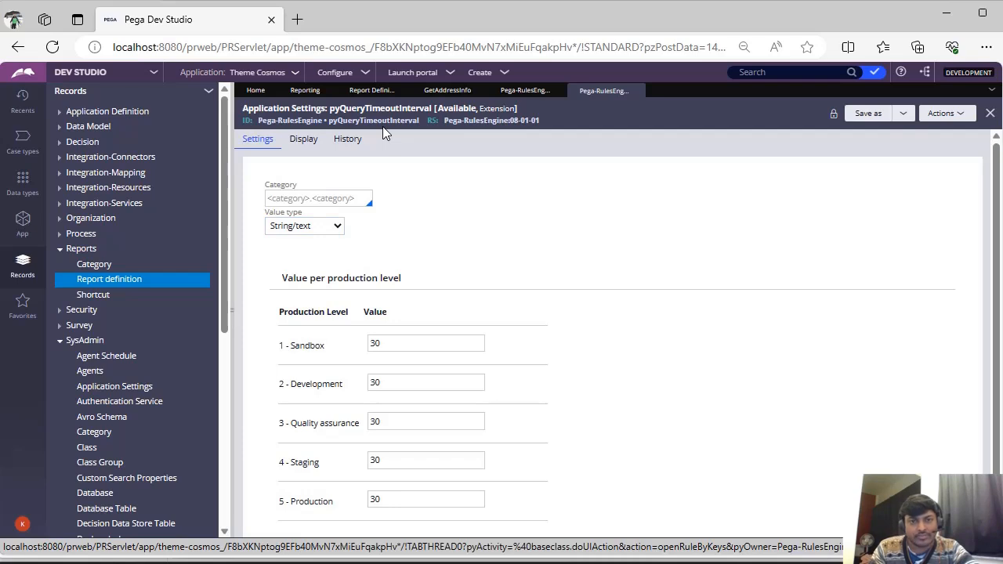
mouse_move(503, 195)
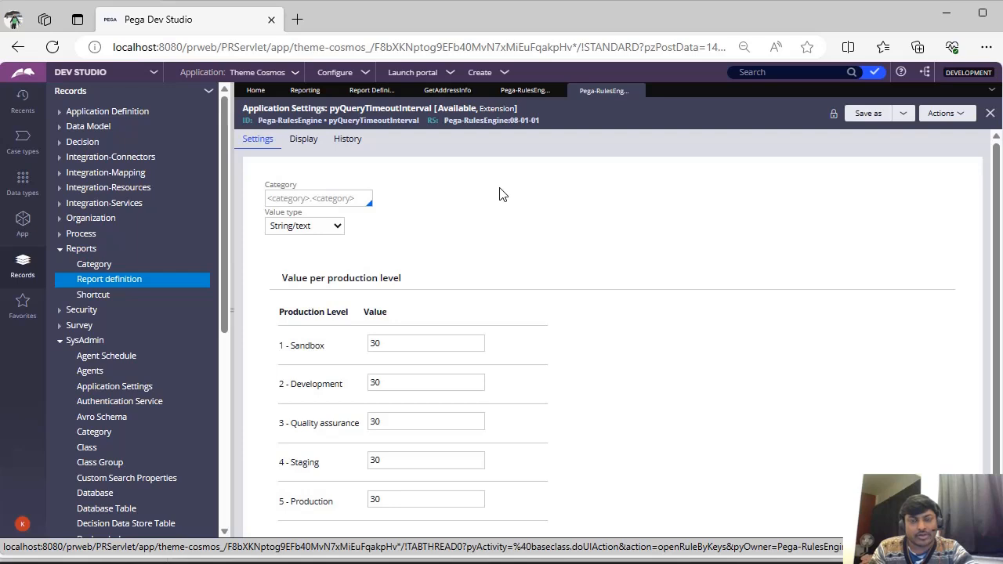
click(524, 89)
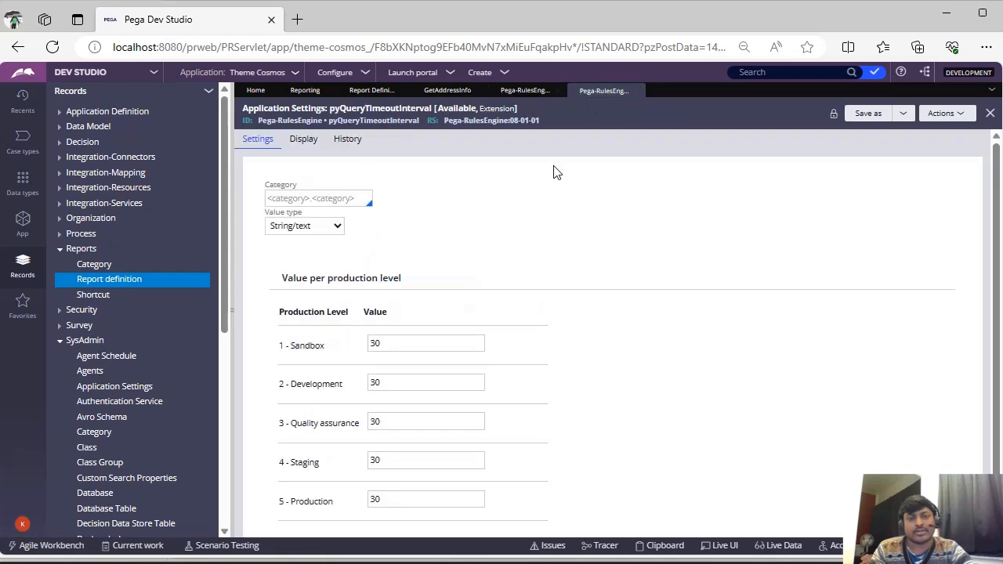
mouse_move(527, 193)
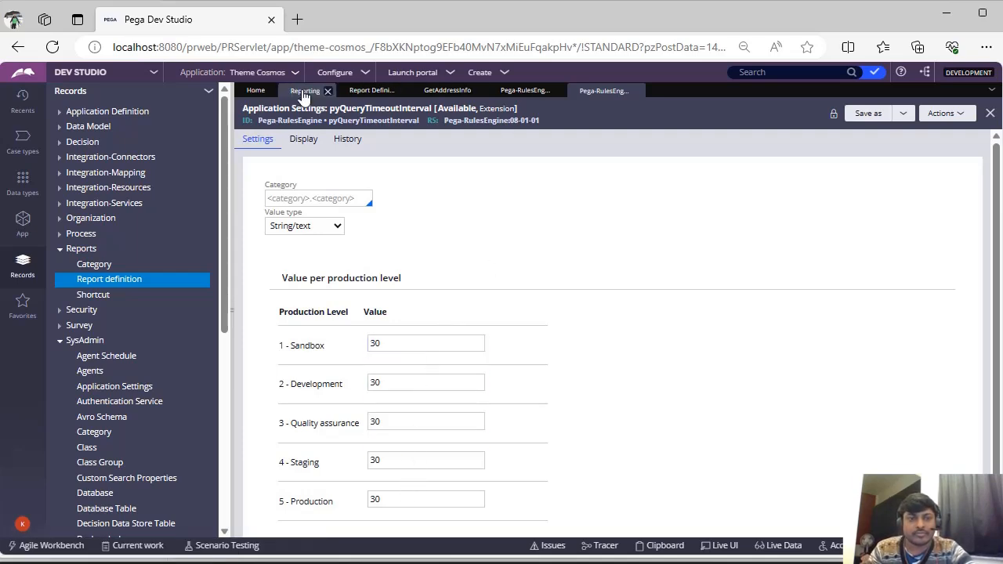
- Open the pyExportMaxRecords setting, 10000 at every production level including Sandbox
click(304, 89)
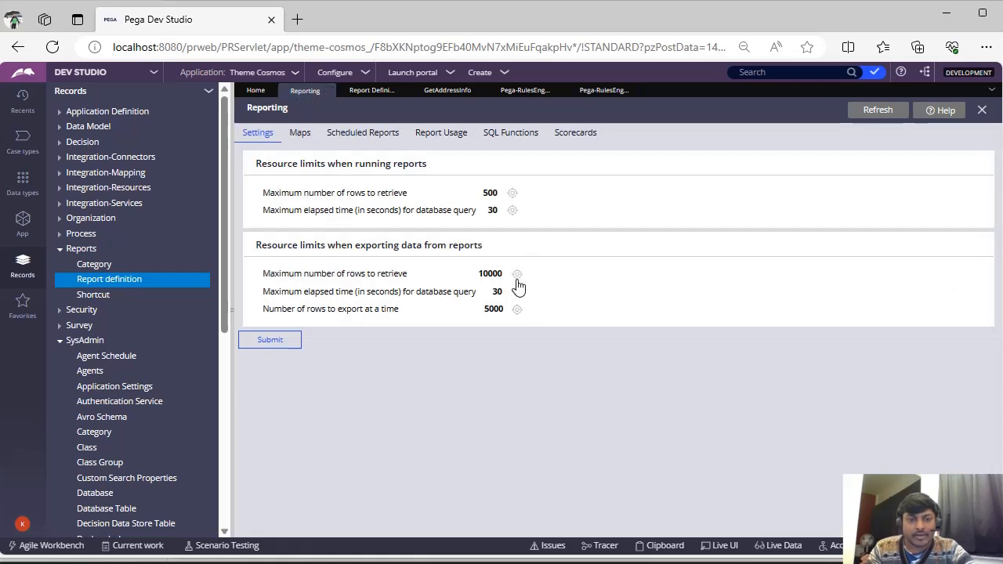
click(517, 273)
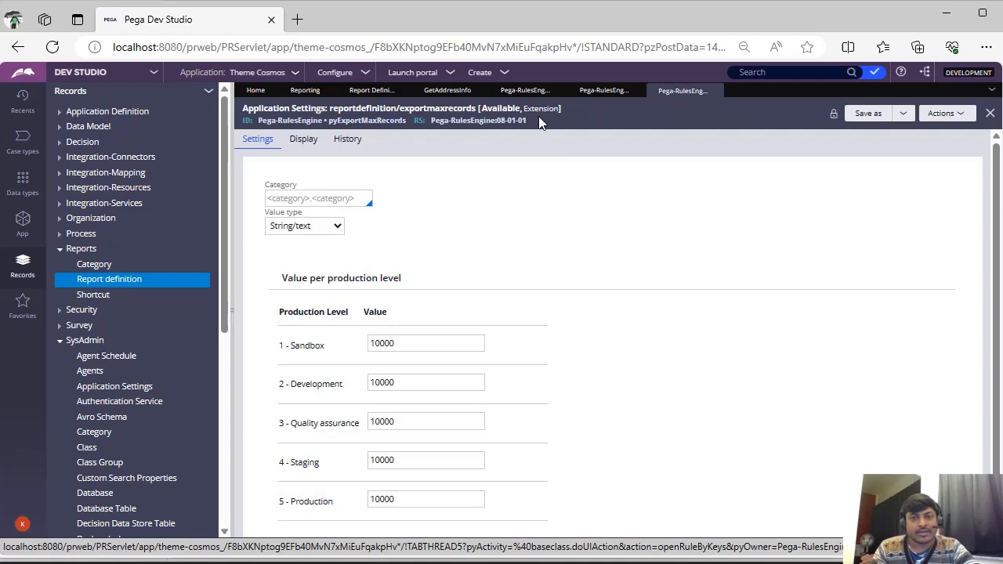
click(427, 343)
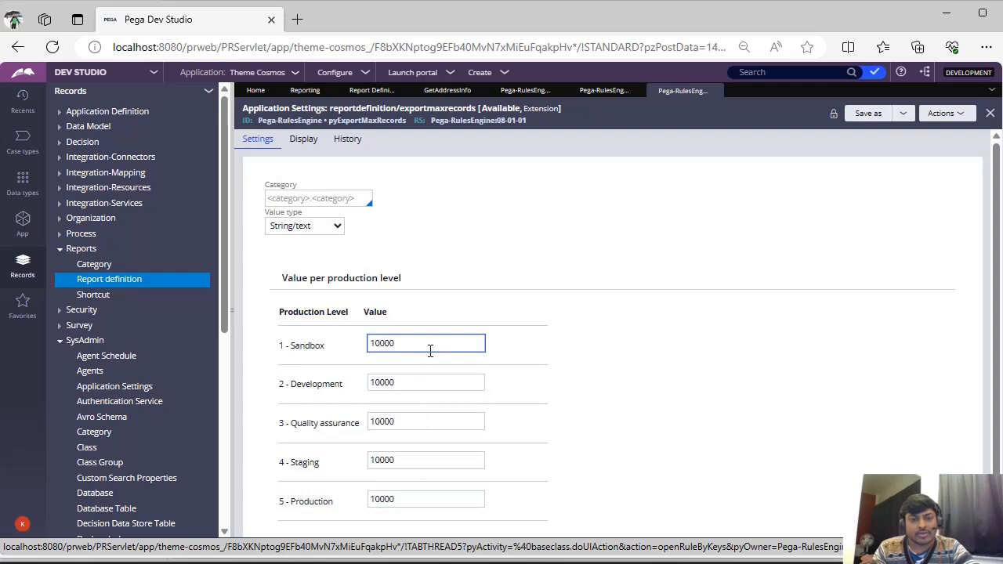
click(304, 226)
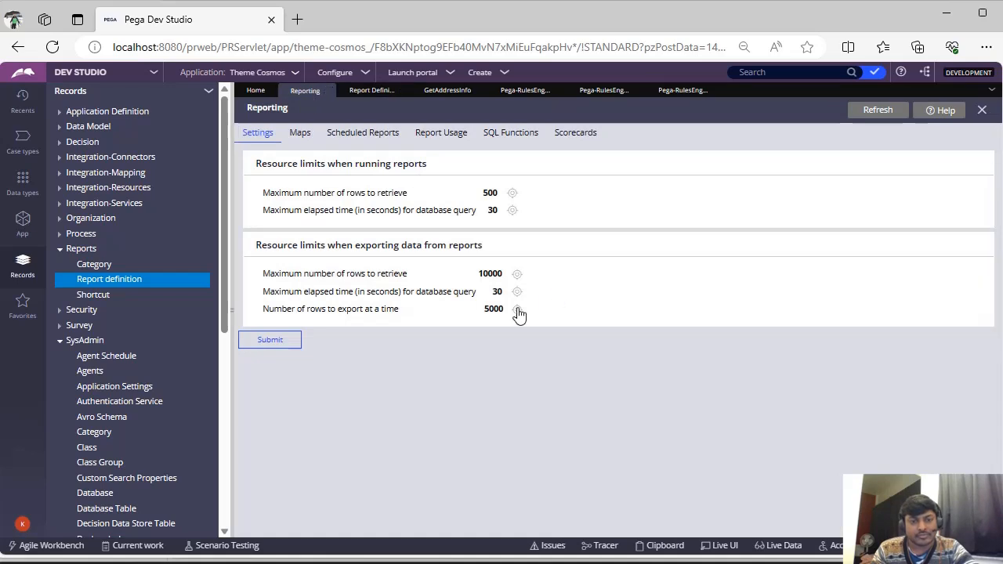
- Open pyExportNumberOfRecordsAtATime, 5000 per level, and view its Display options
click(517, 312)
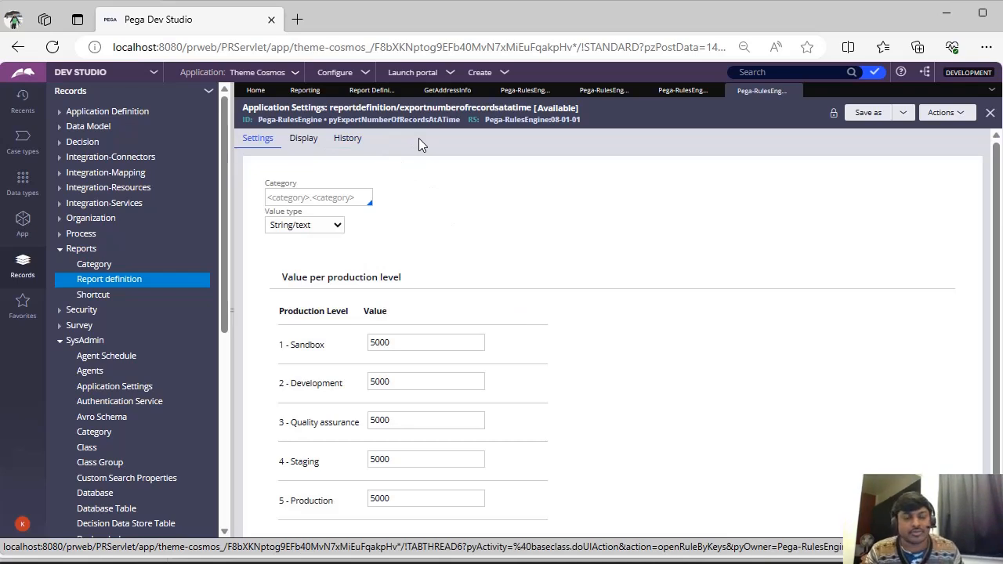
mouse_move(481, 230)
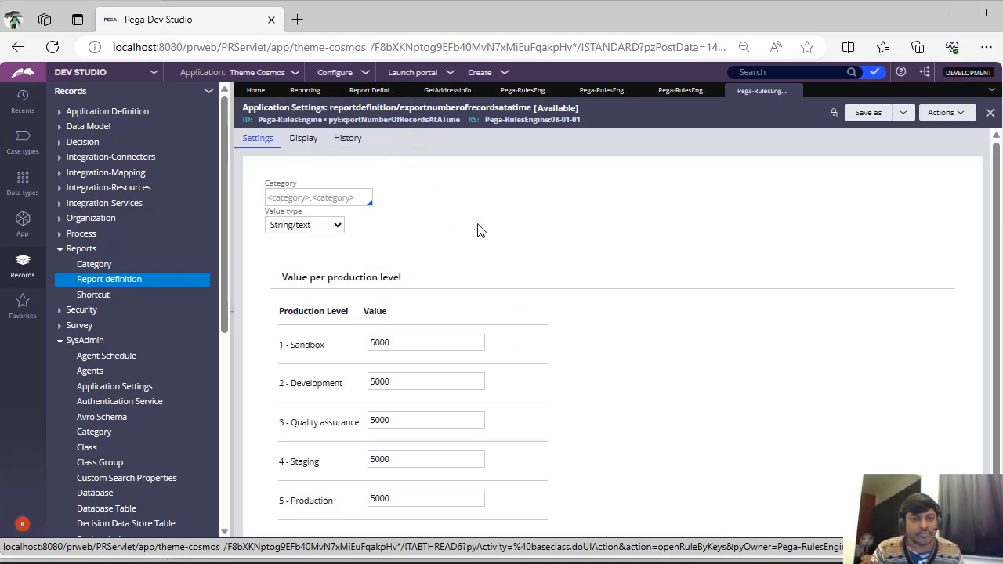
click(304, 138)
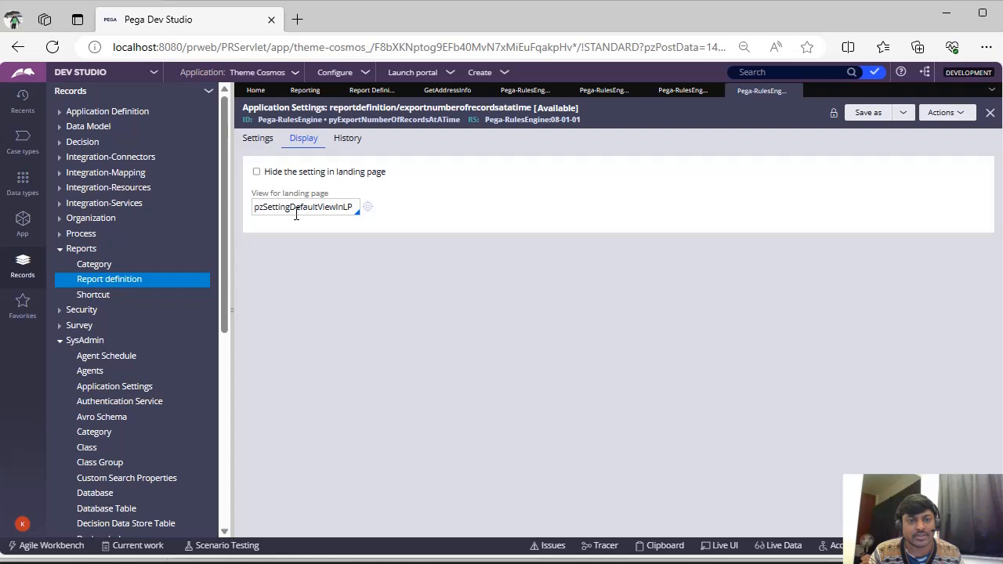
click(366, 207)
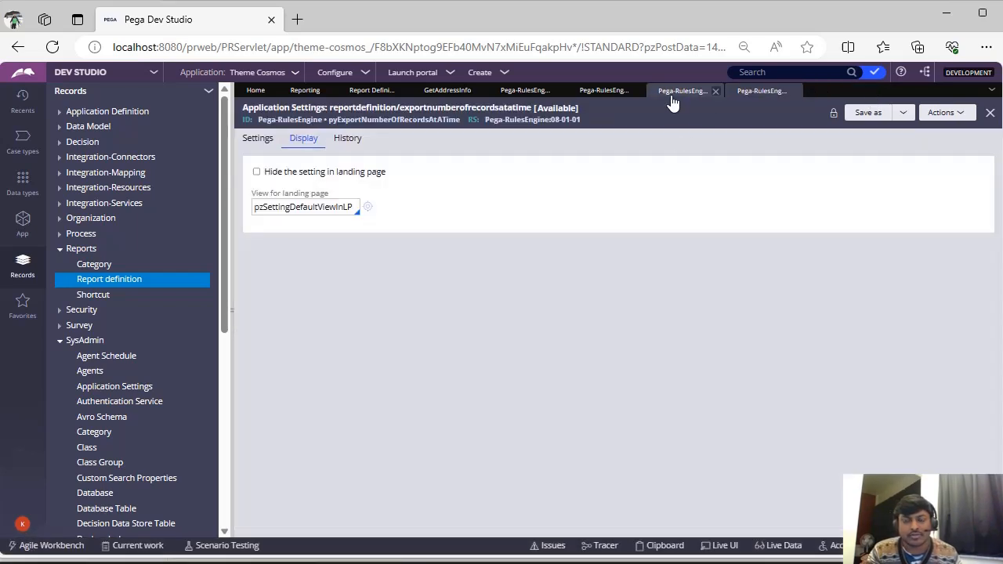
- Compare GetAddressInfo's data access limits with the pyMaxRecords setting of 500 rows
click(602, 90)
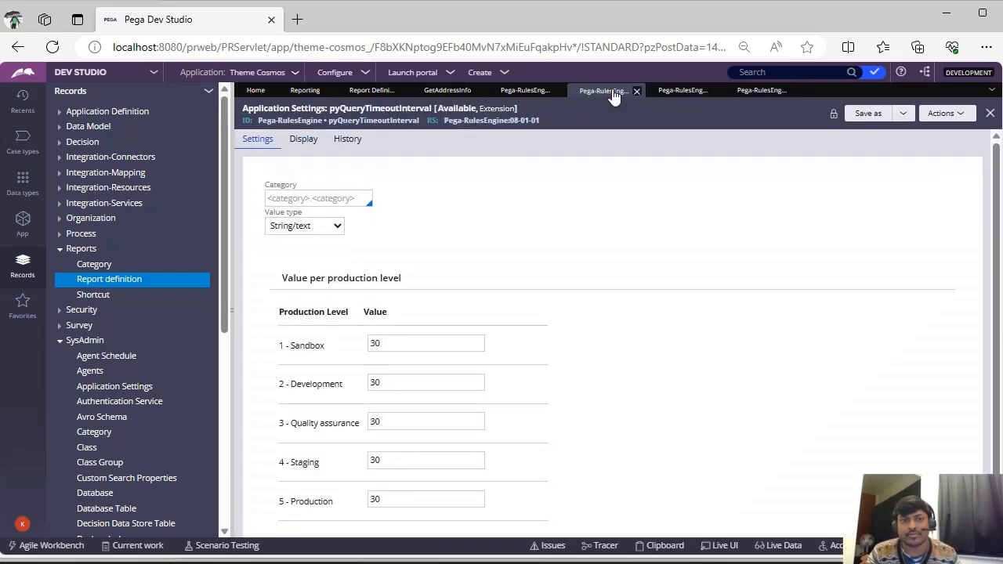
click(448, 89)
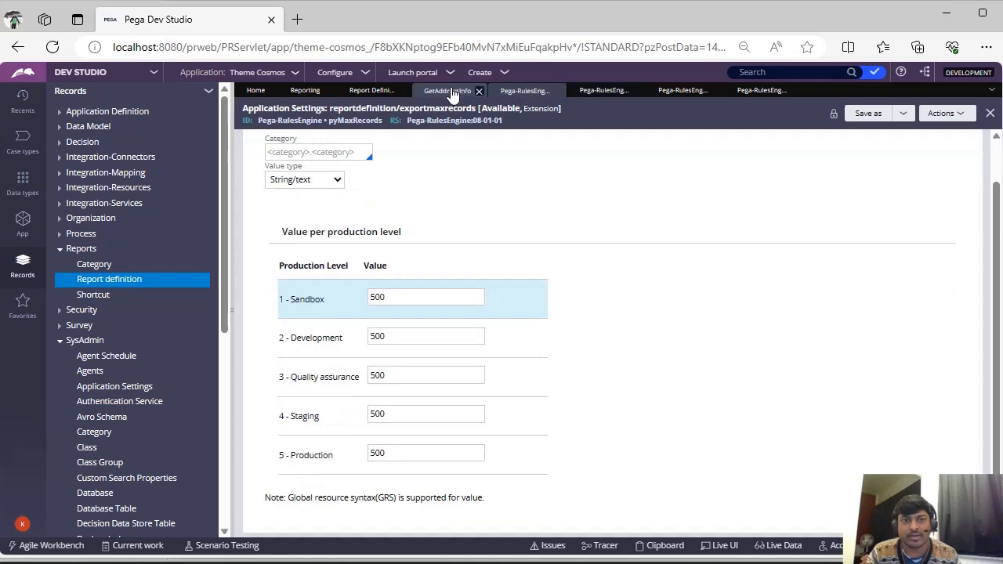
click(447, 90)
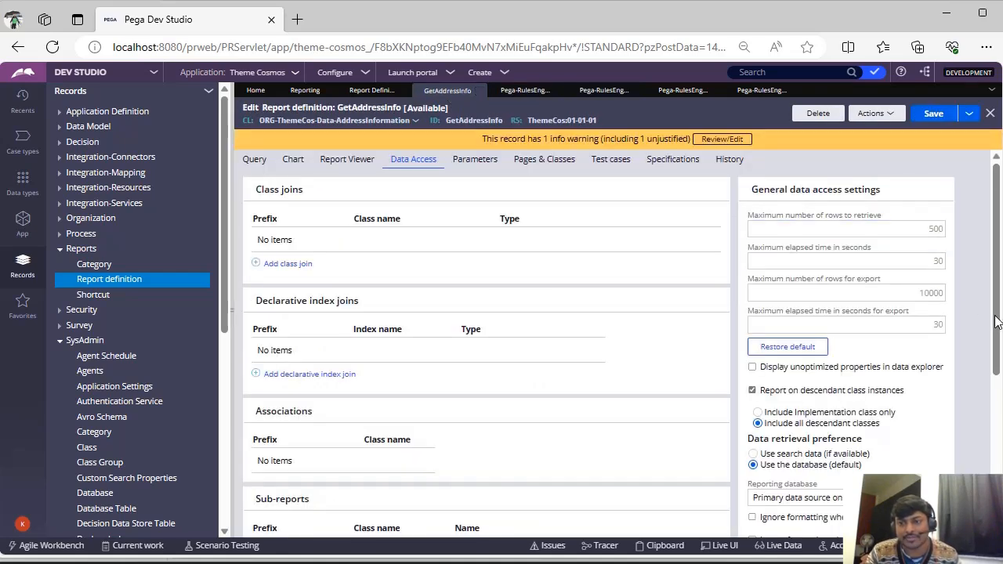
scroll(down, 3)
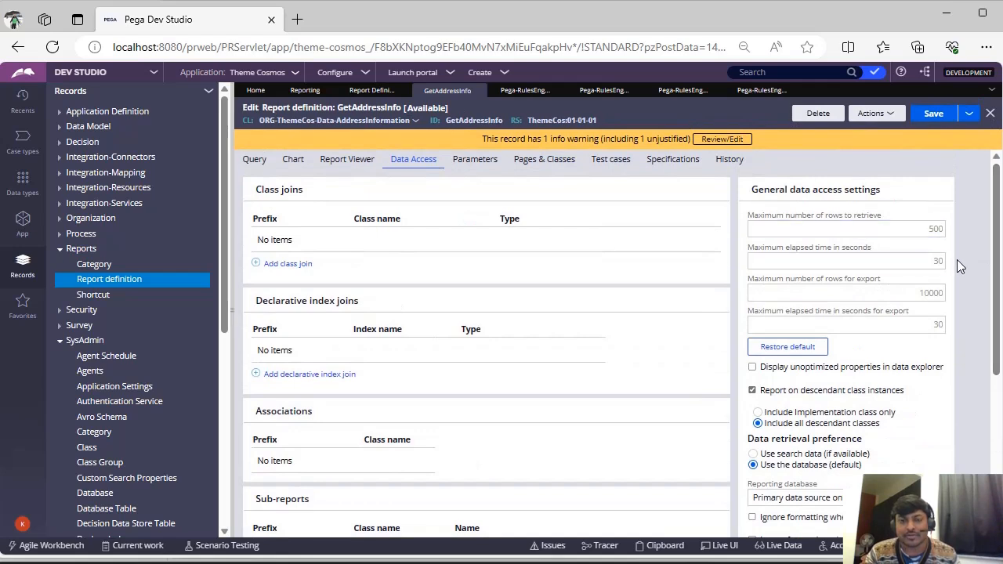
click(524, 89)
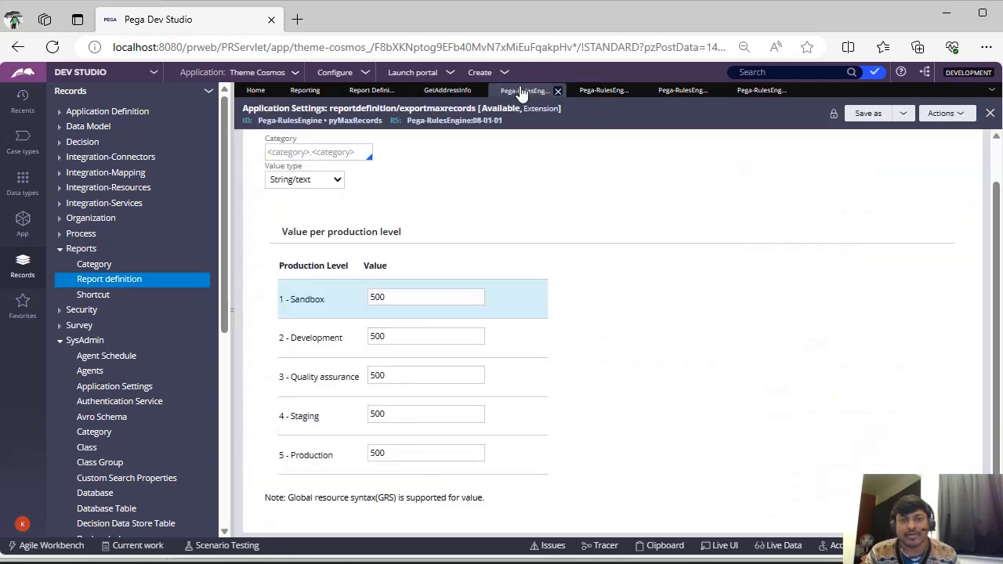